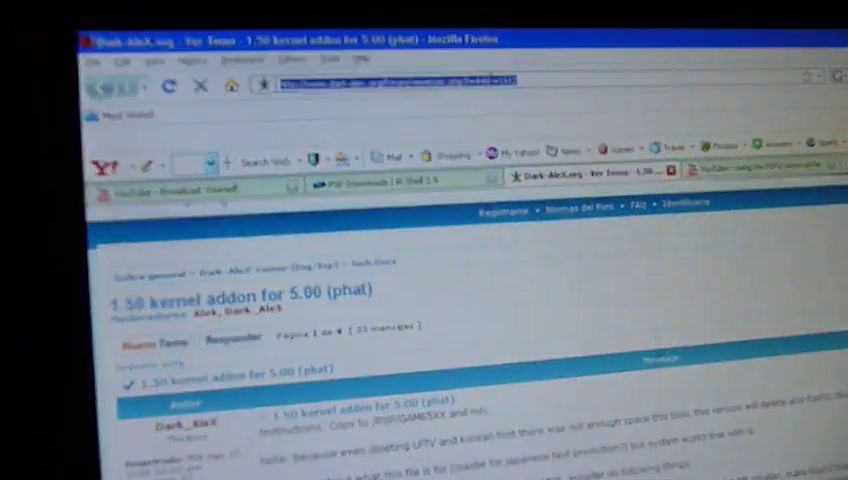
Scroll to the thread's Rapidshare/Megaupload mirror links, then open the downloaded 150k_addon500.rar in WinRAR.
scroll(down, 3)
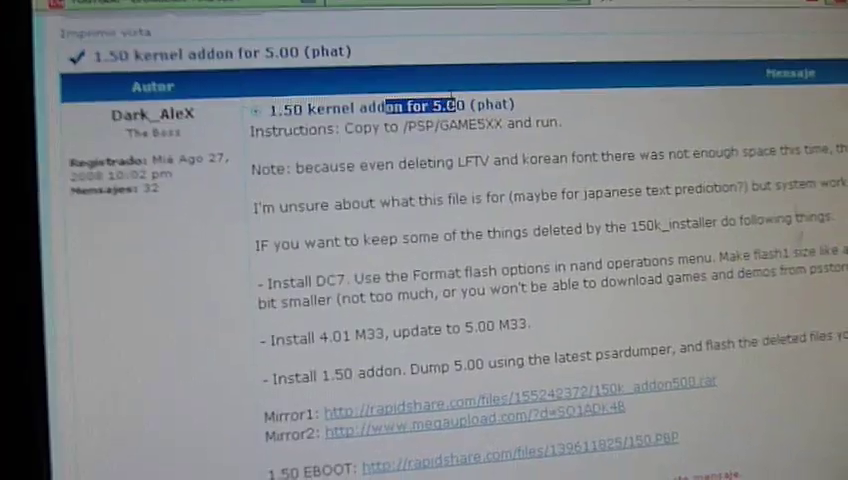
scroll(down, 3)
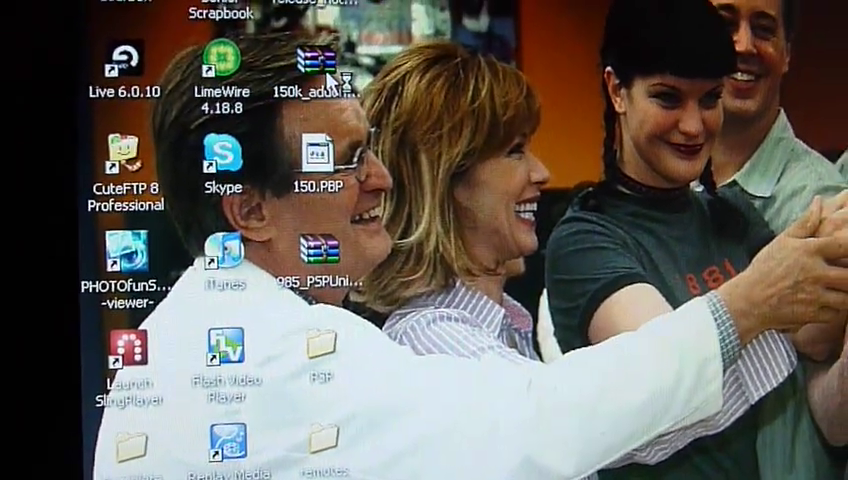
double_click(325, 60)
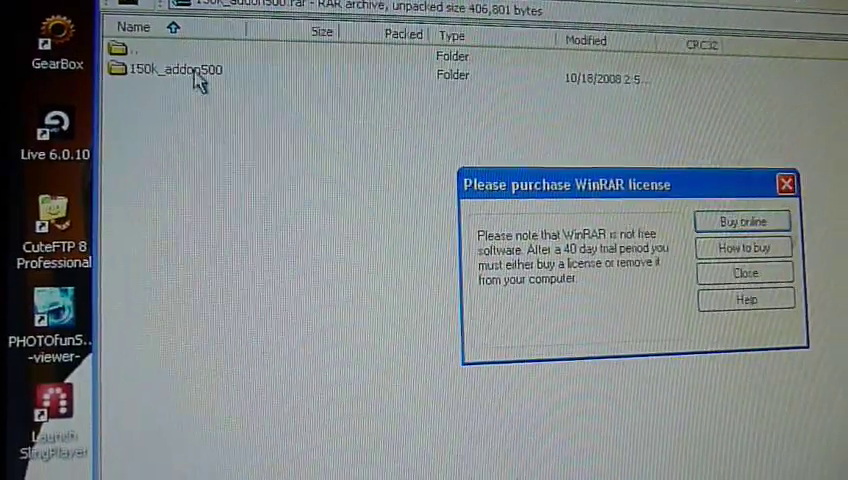